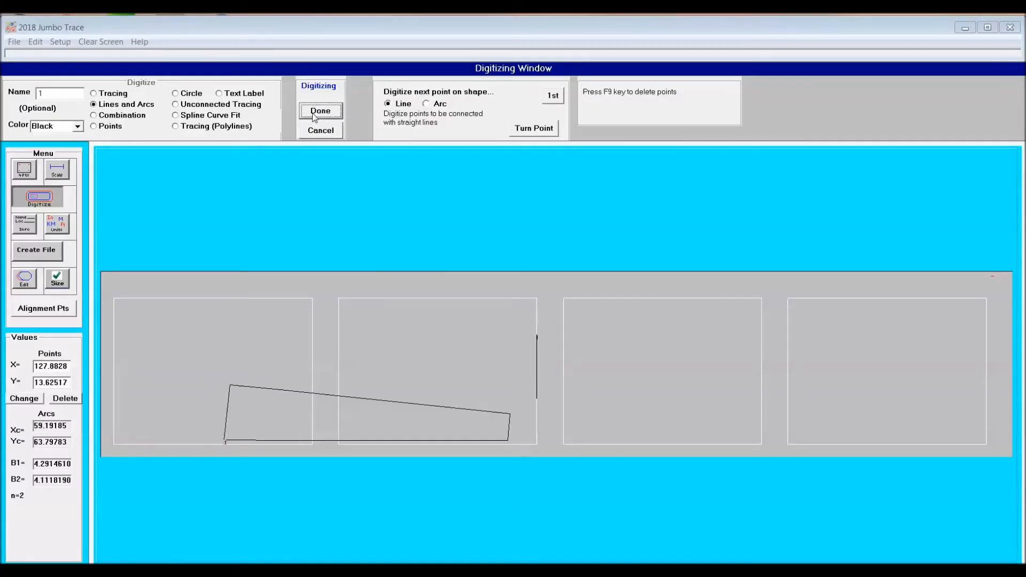
Close the second float outline with a curved arc through its end and midpoint, then export as draw2.DXF
left_click(427, 103)
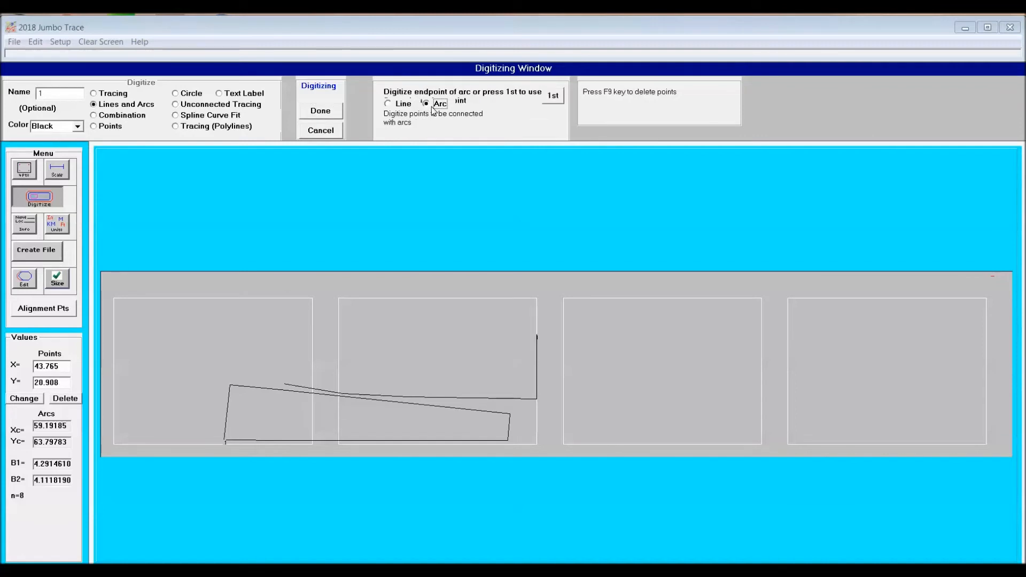
left_click(226, 359)
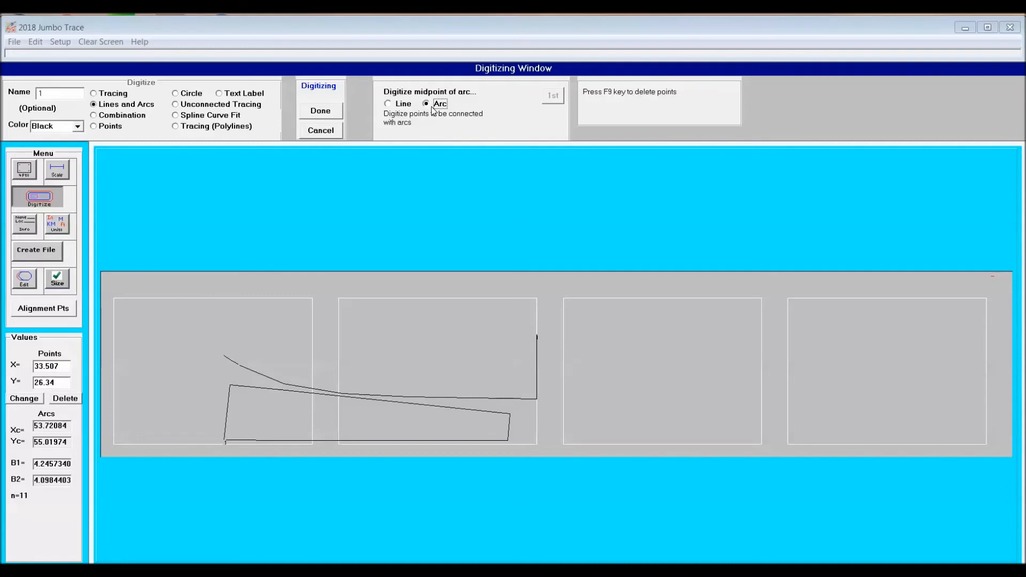
left_click(389, 104)
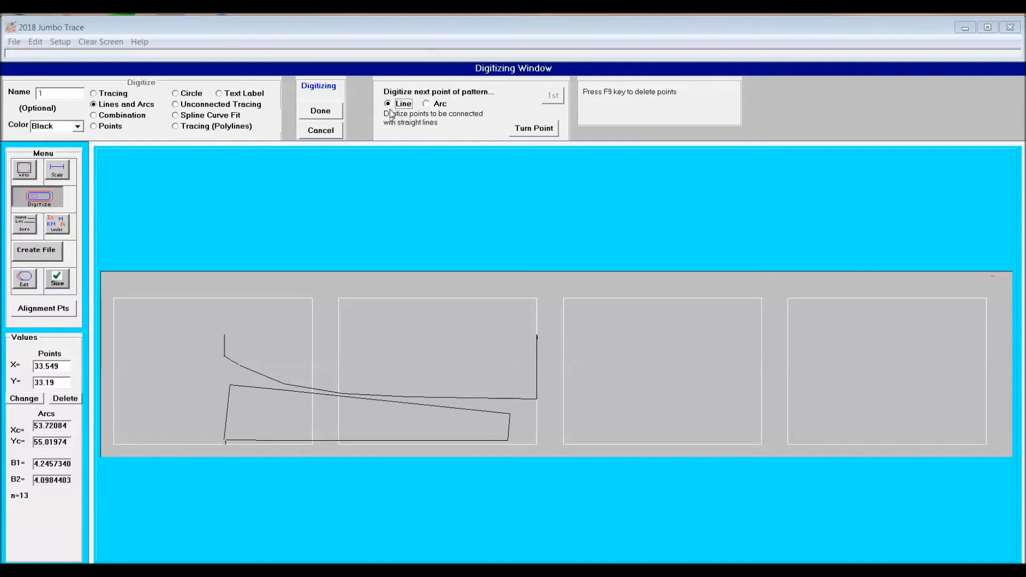
left_click(320, 110)
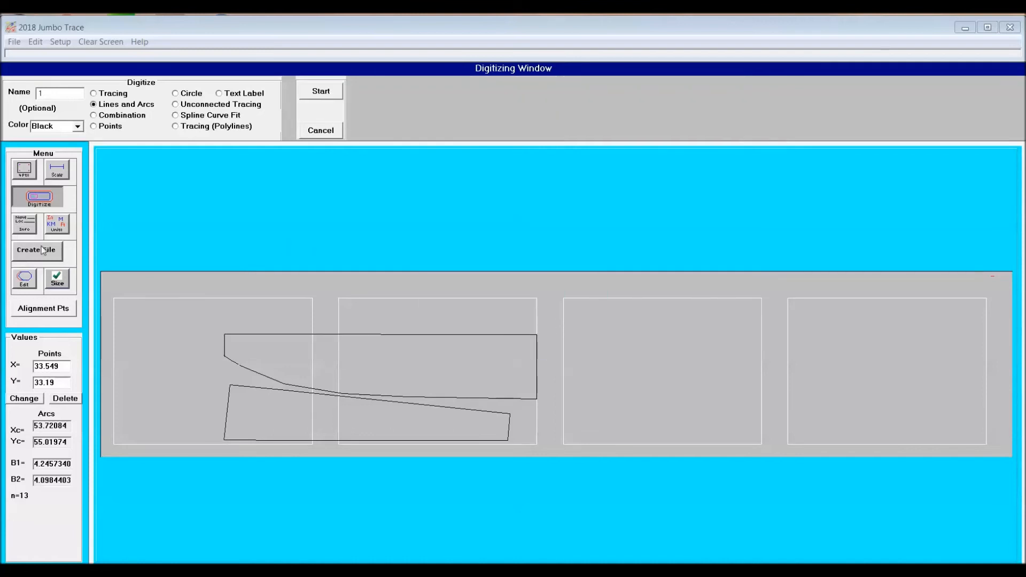
left_click(37, 249)
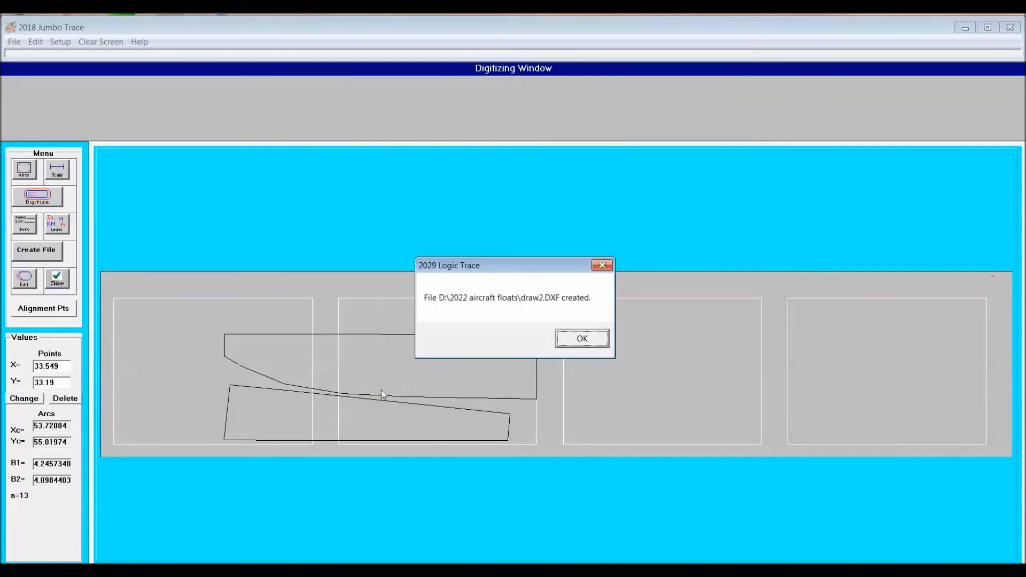